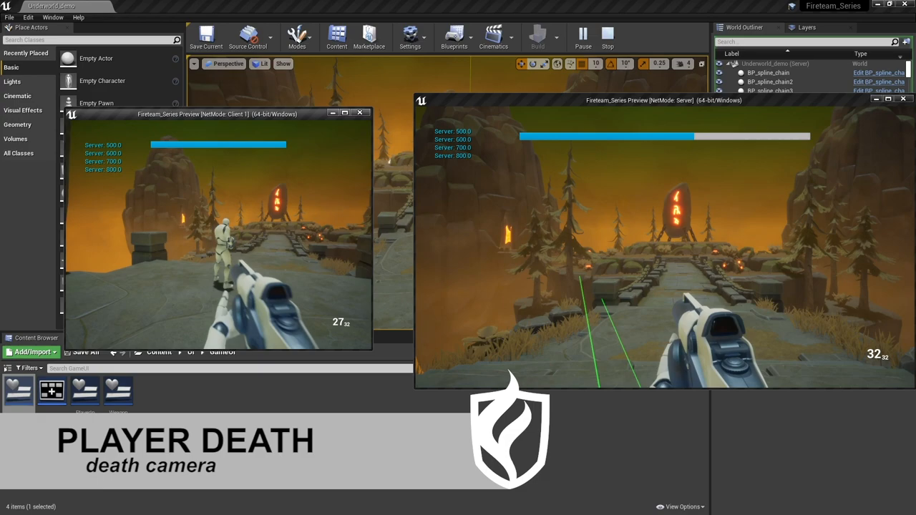
- Load the FirstPersonCharacter blueprint from FirstPersonBP > Blueprints in the Content Browser
click(606, 36)
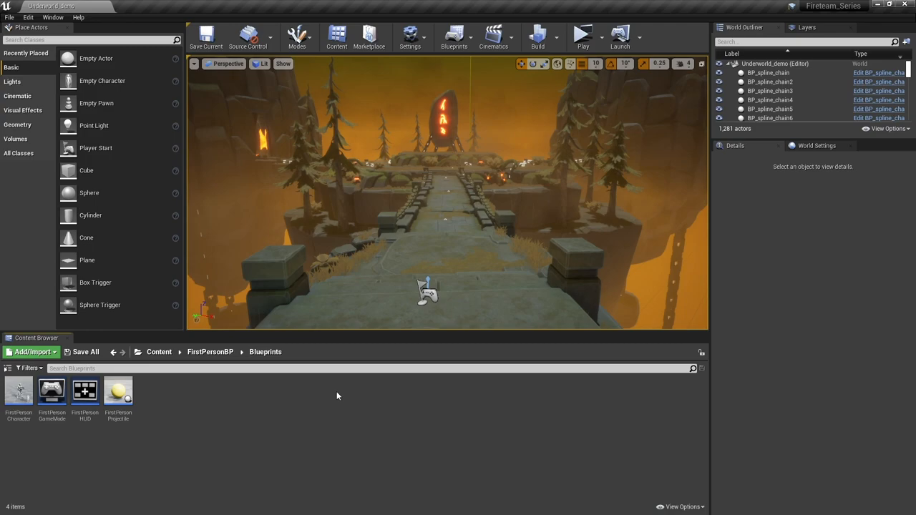
double_click(17, 394)
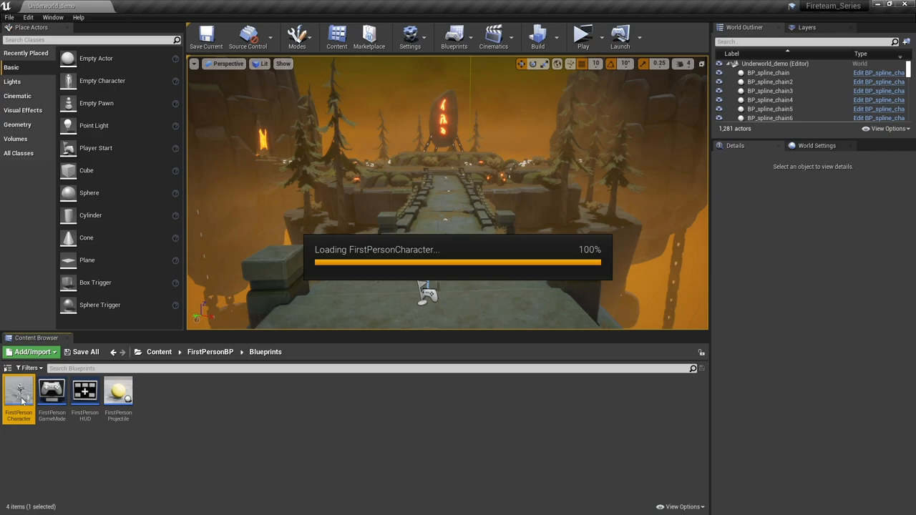
- Toggle Use Pawn Control Rotation on the SpringArm camera settings and recompile the character blueprint
double_click(18, 393)
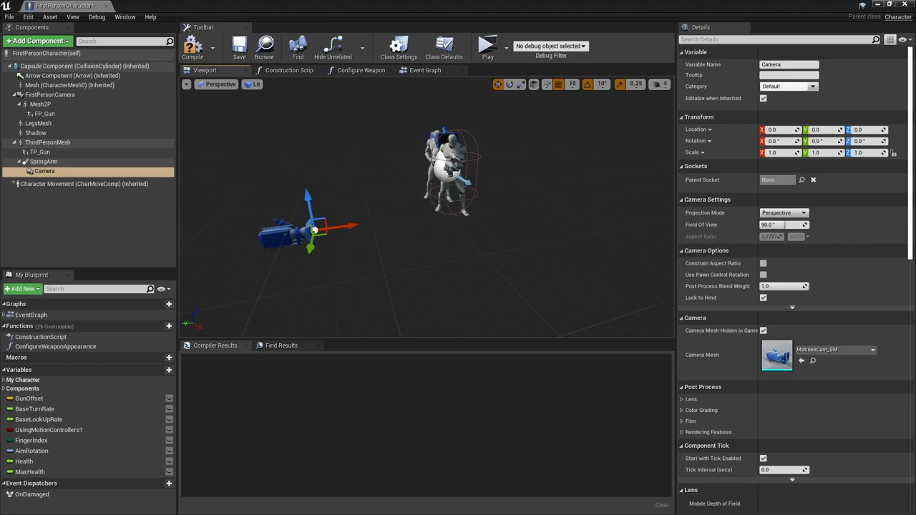
click(43, 160)
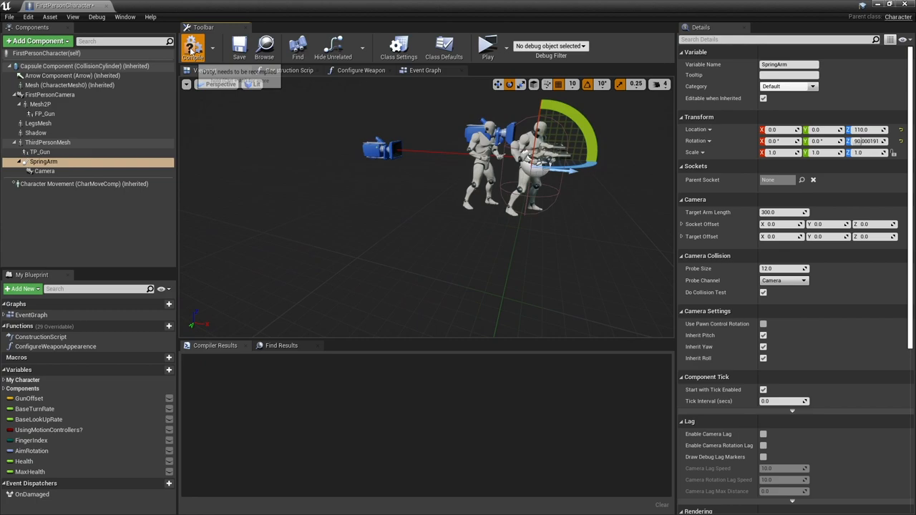
click(195, 45)
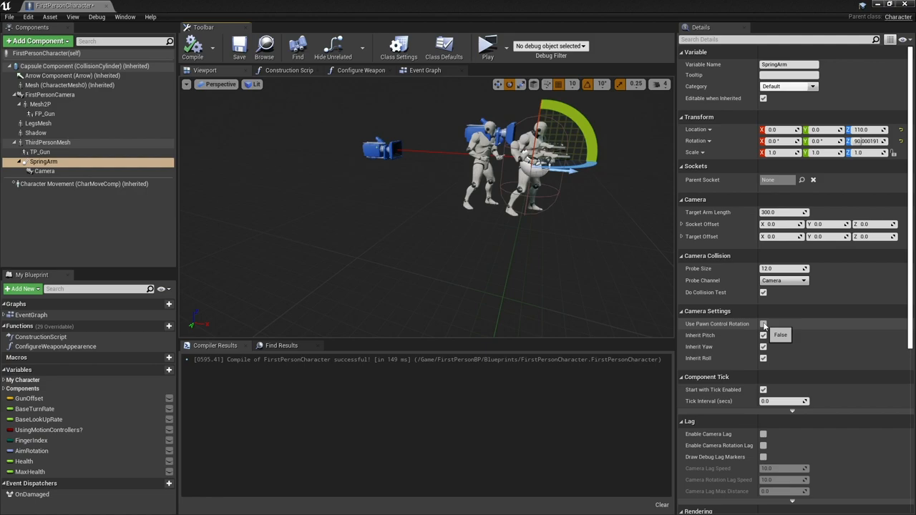
click(764, 324)
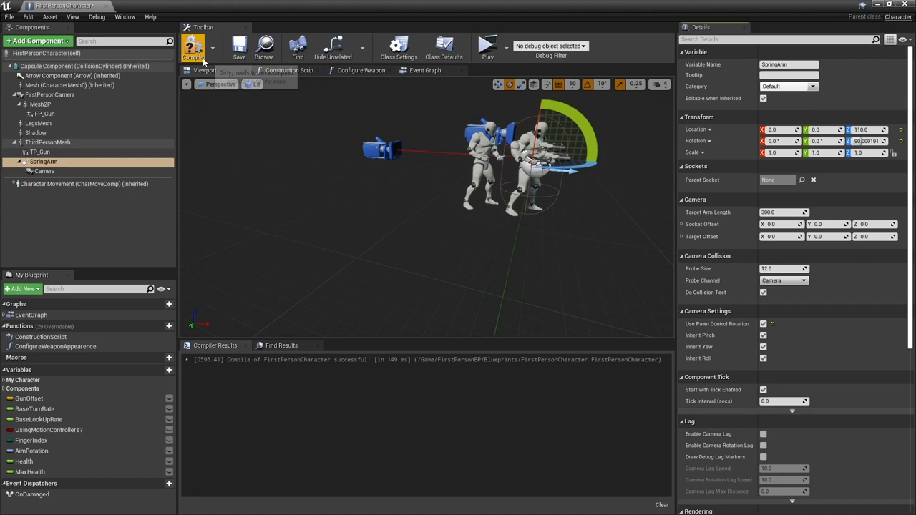
click(192, 44)
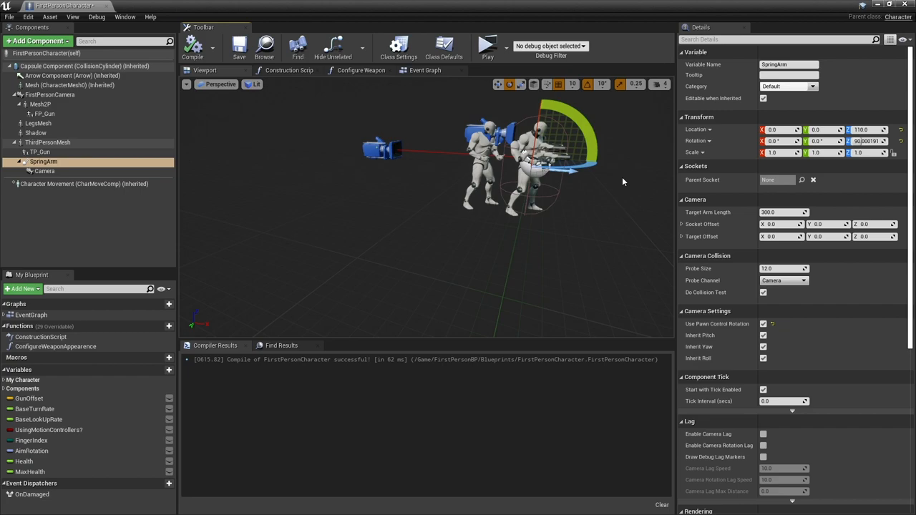
- Uncheck Auto Activate on the Camera component, then start a new blueprint function
click(44, 172)
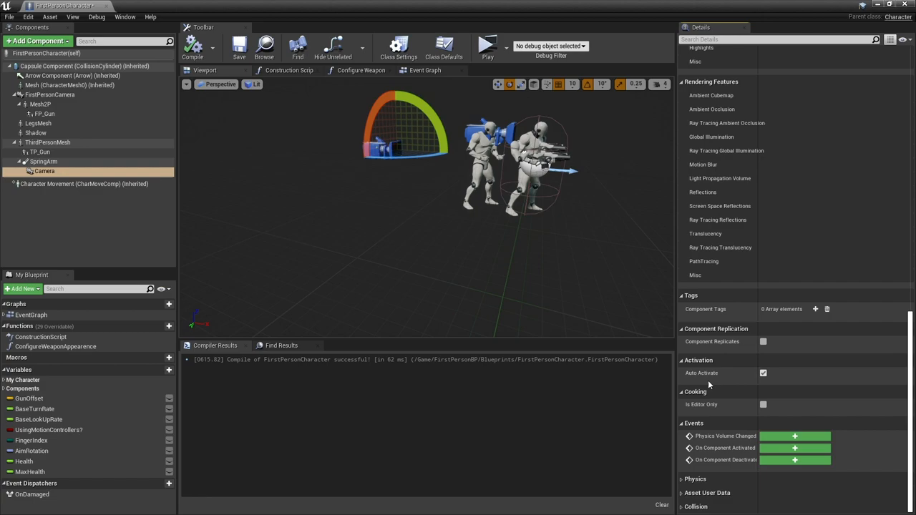
click(765, 372)
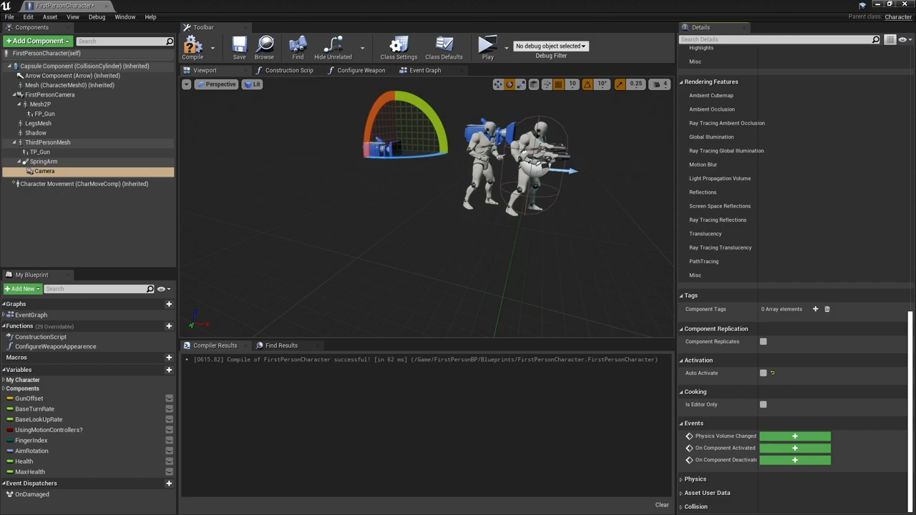
click(424, 70)
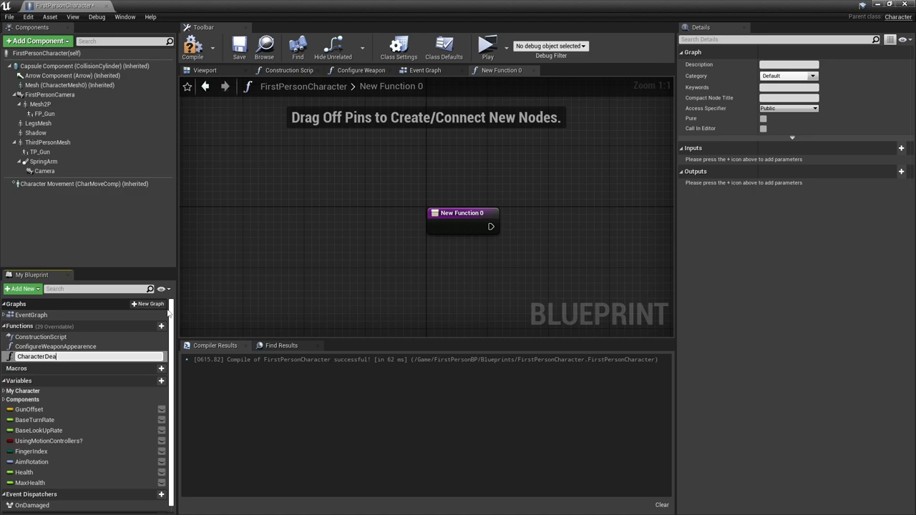
- Name the function Character Death and wire ThirdPersonMesh into Set Simulate Physics followed by a collision node
text(Character Death)
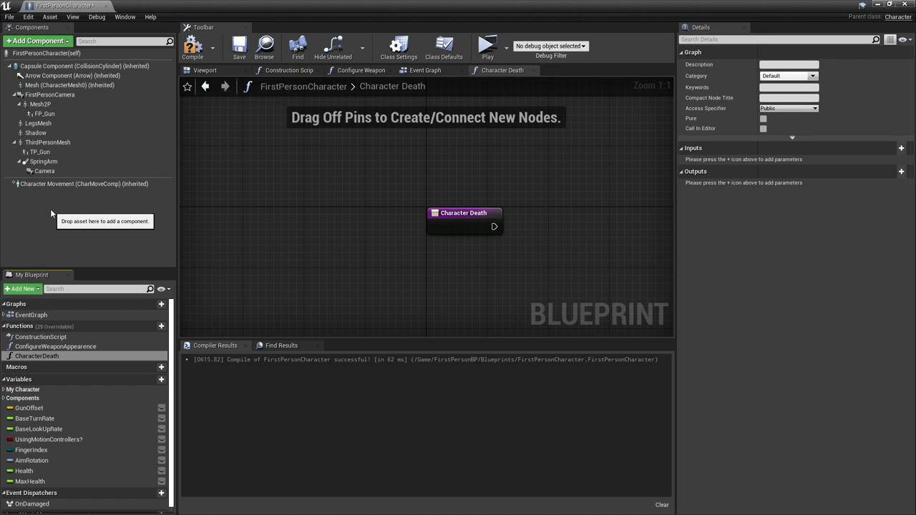
mouse_move(358, 240)
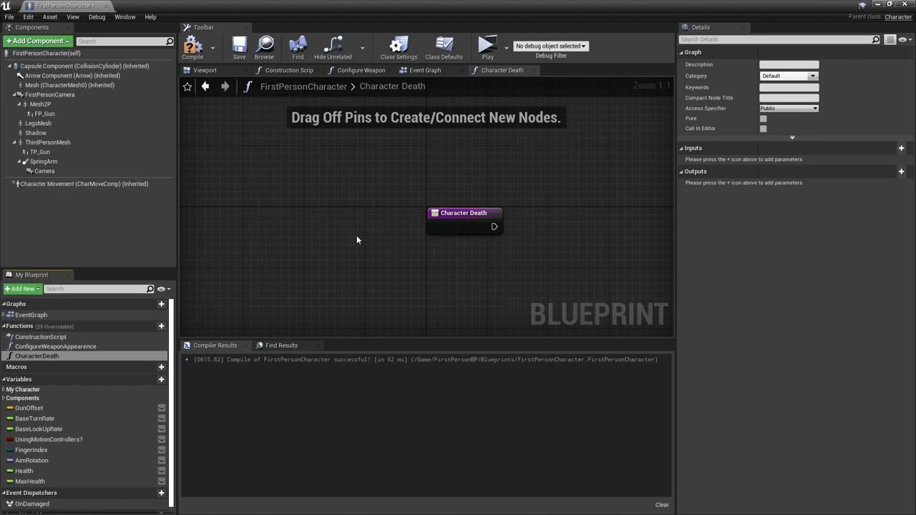
drag(464, 212, 344, 165)
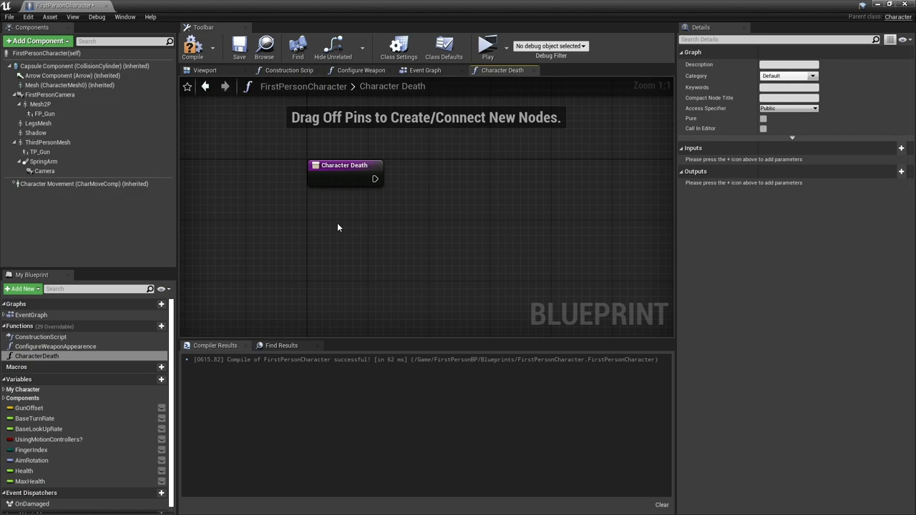
drag(47, 143, 337, 258)
text(s)
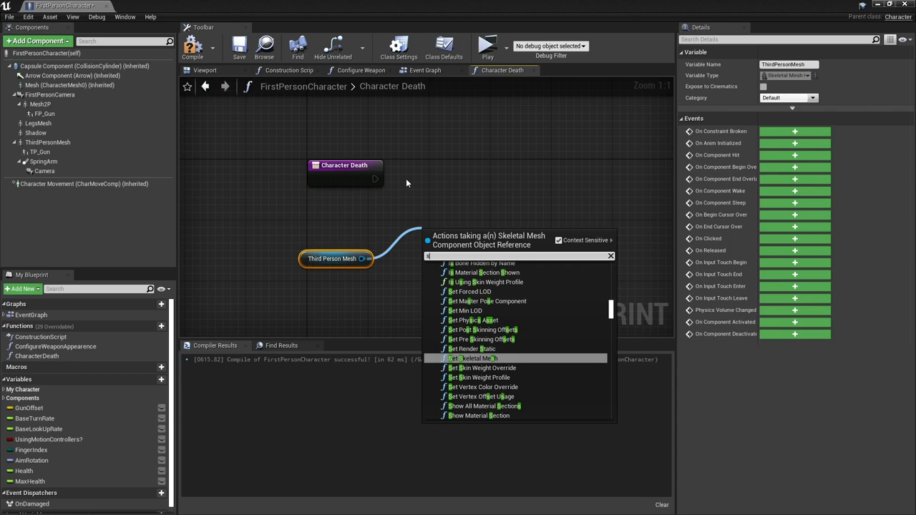
click(465, 358)
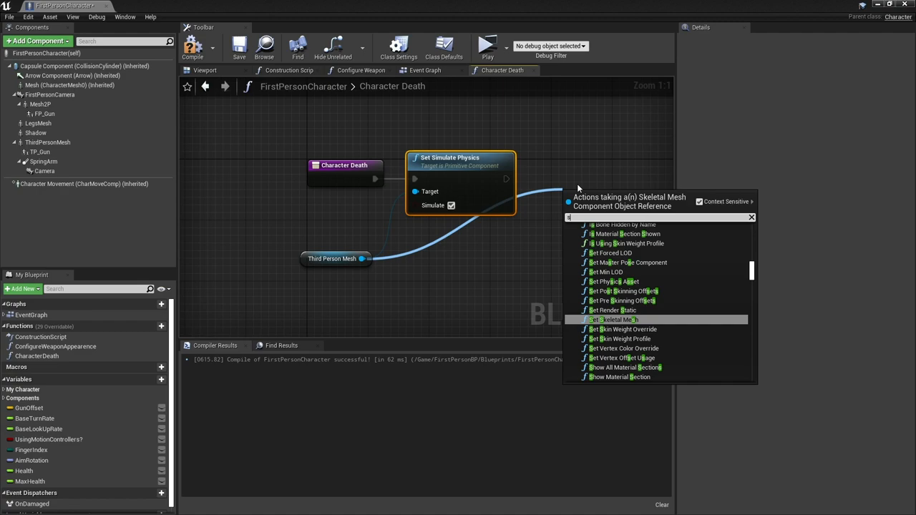
click(623, 320)
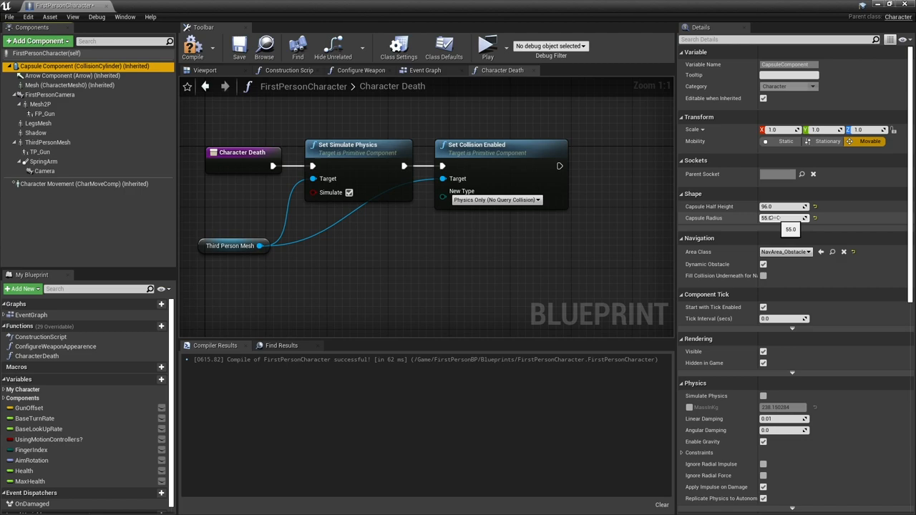
mouse_move(64, 66)
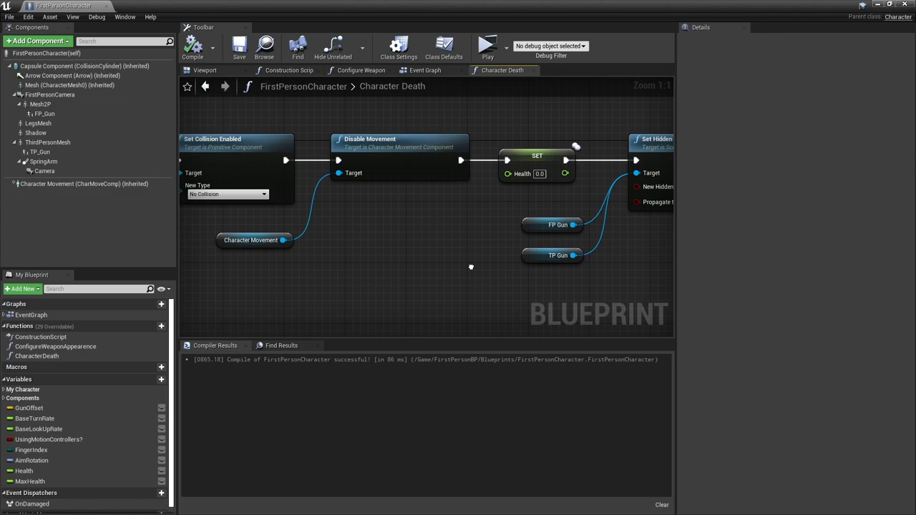
- Chain No Collision on the capsule, Disable Movement, health 0.0 and hide FP Gun and TP Gun
scroll(down, 3)
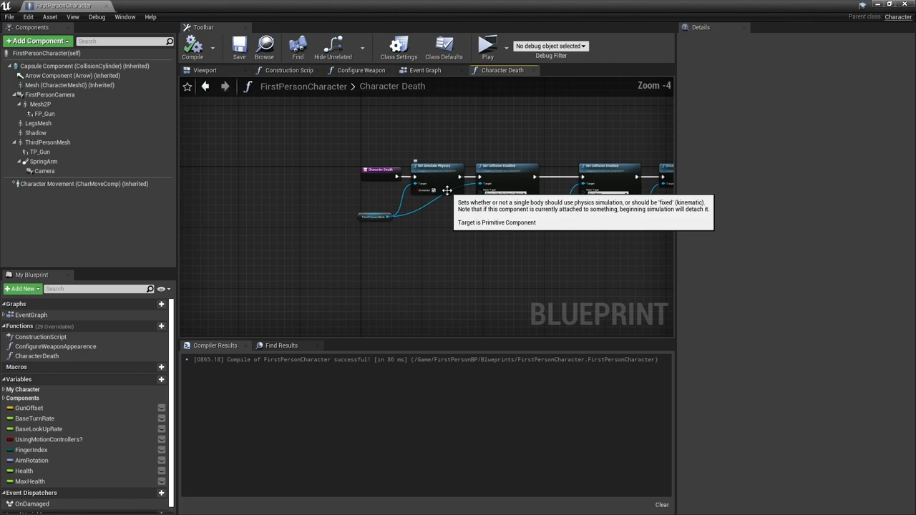
- Route the damage Branch true pin through Do Once into a Character Death call
click(416, 70)
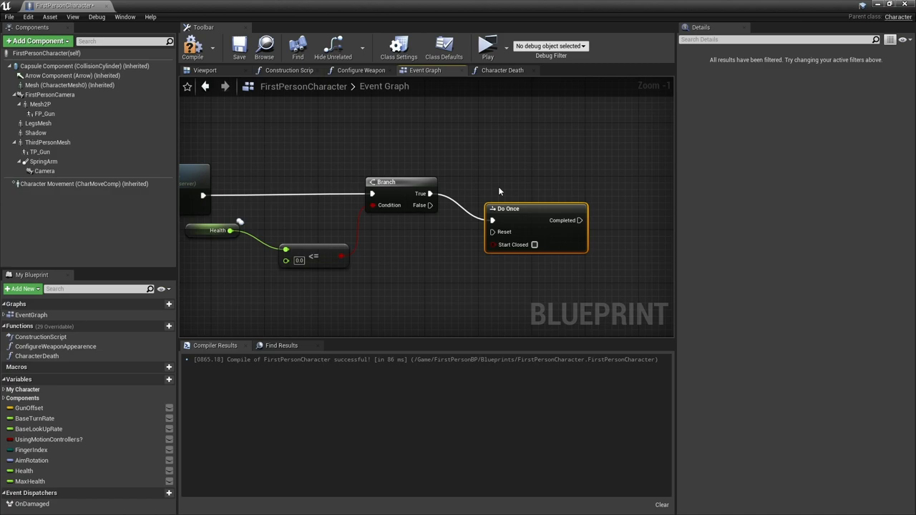
click(38, 358)
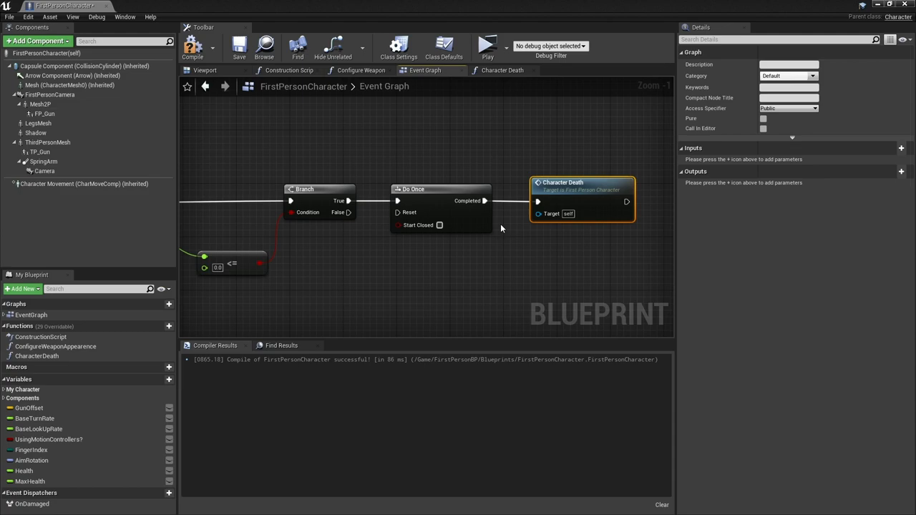
mouse_move(541, 215)
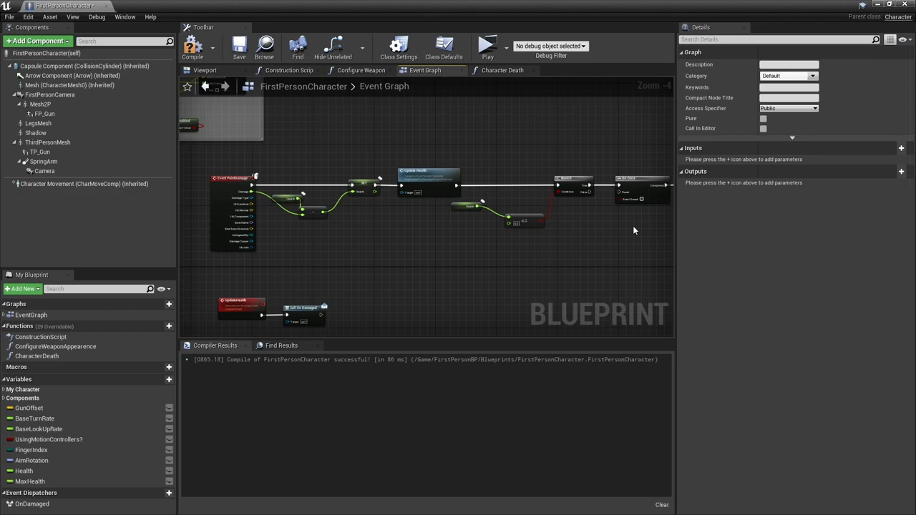
mouse_move(594, 332)
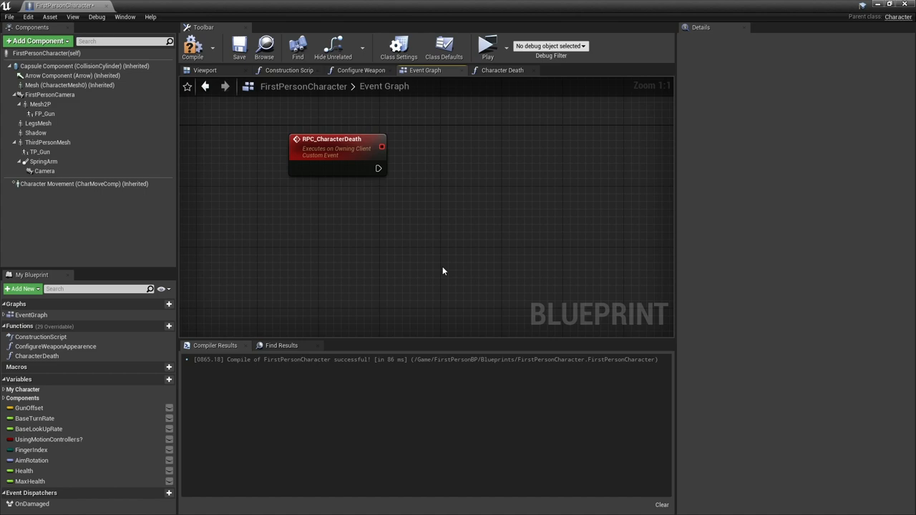
mouse_move(177, 176)
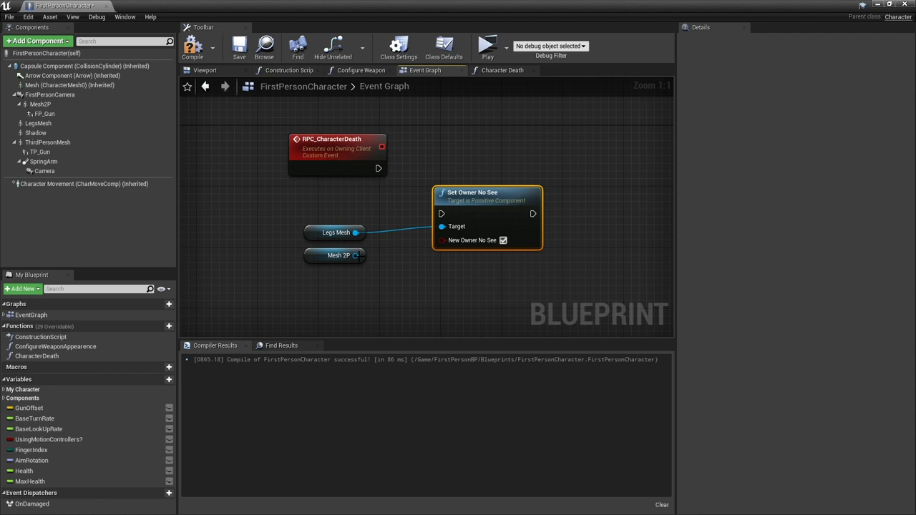
- Feed Legs Mesh and Mesh 2P into Set Owner No See with New Owner No See checked after RPC_CharacterDeath
drag(487, 192, 472, 146)
text(activ)
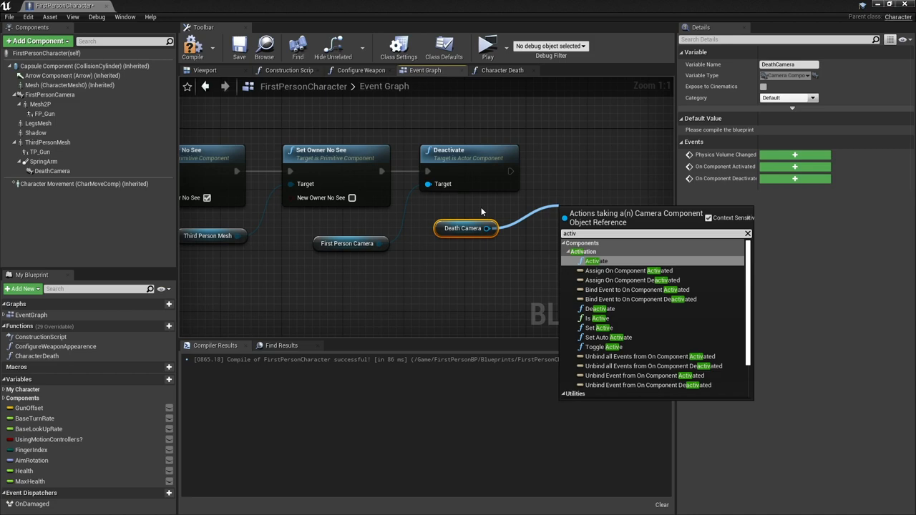
- Deactivate the First Person Camera and activate the Death Camera in the death sequence
click(593, 261)
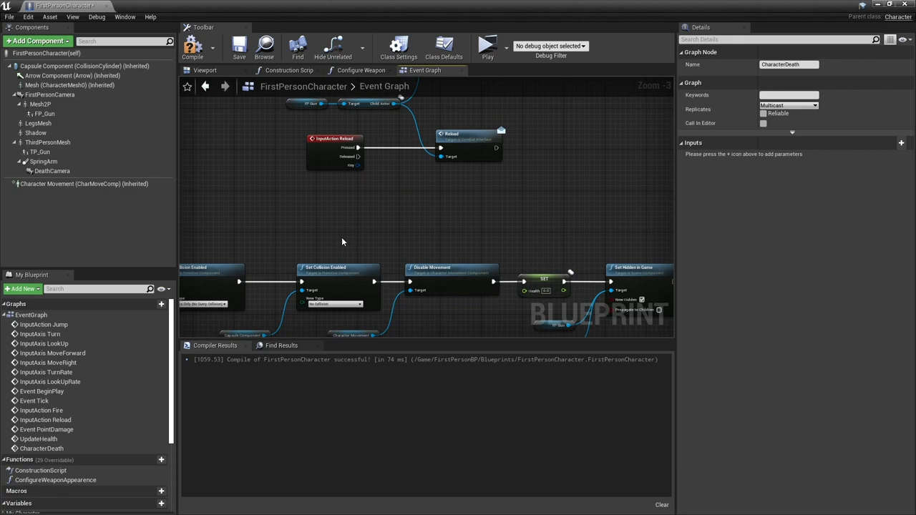
- Chain Set Collision Enabled, Disable Movement and Set Simulate Physics on the Third Person Mesh for ragdoll
scroll(down, 3)
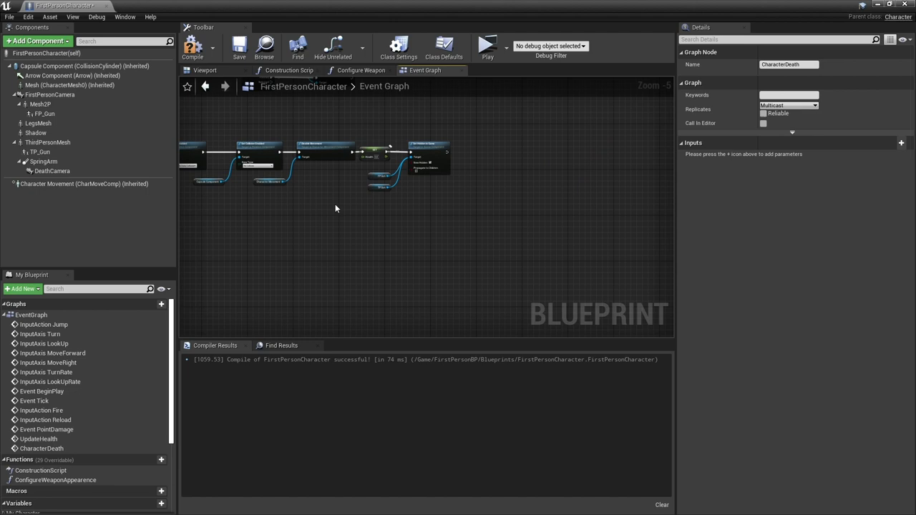
mouse_move(368, 193)
text(custom)
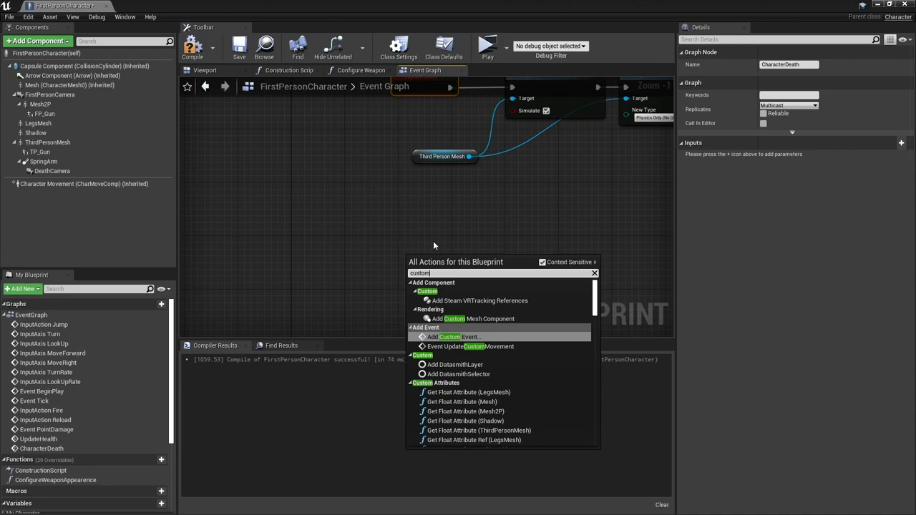
- Add custom event OC_EnterDeathState replicated as Run on owning Client
click(444, 338)
text(OC_EnterDeathState)
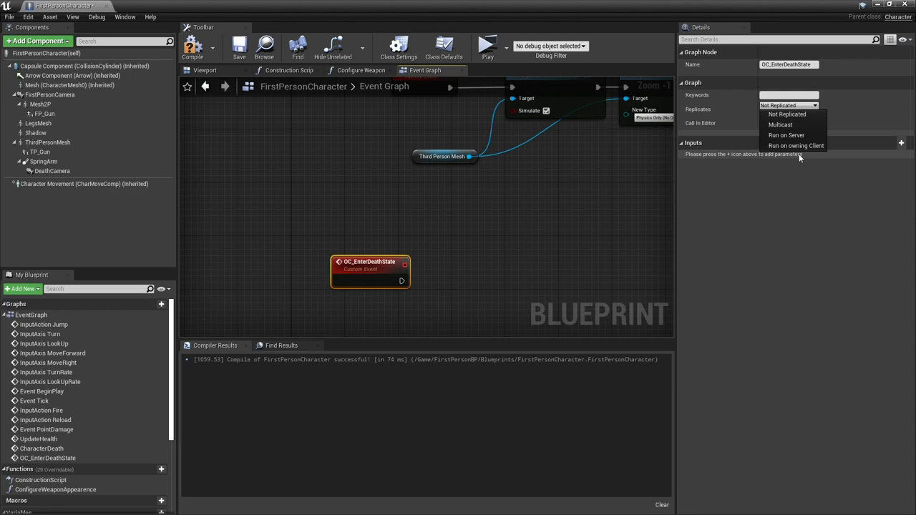
click(796, 146)
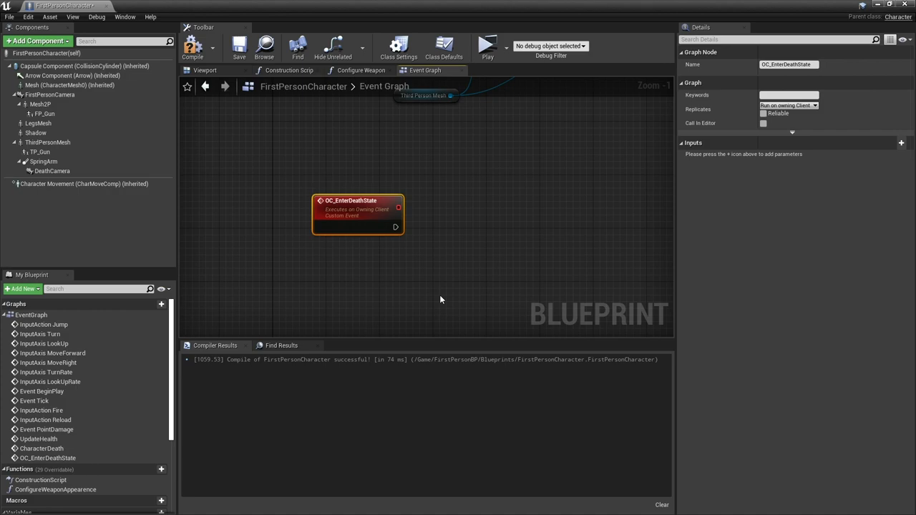
mouse_move(381, 255)
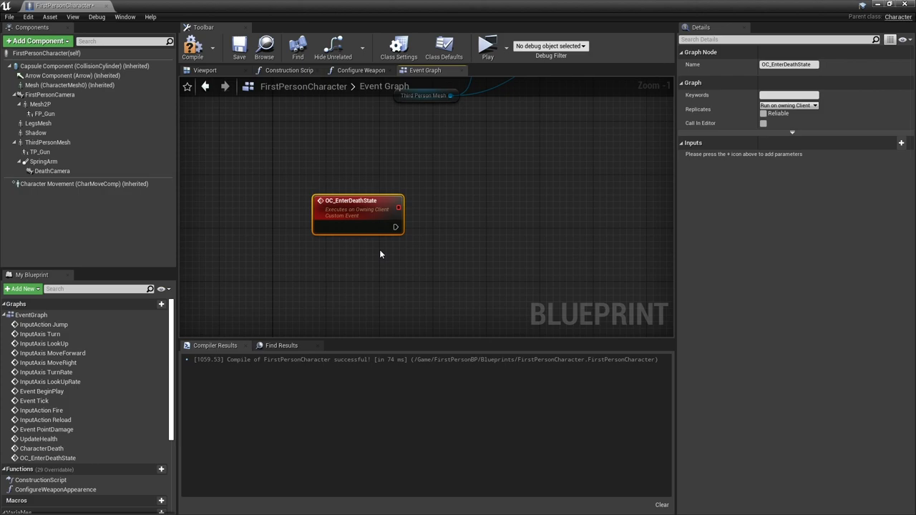
mouse_move(269, 496)
text(set owner)
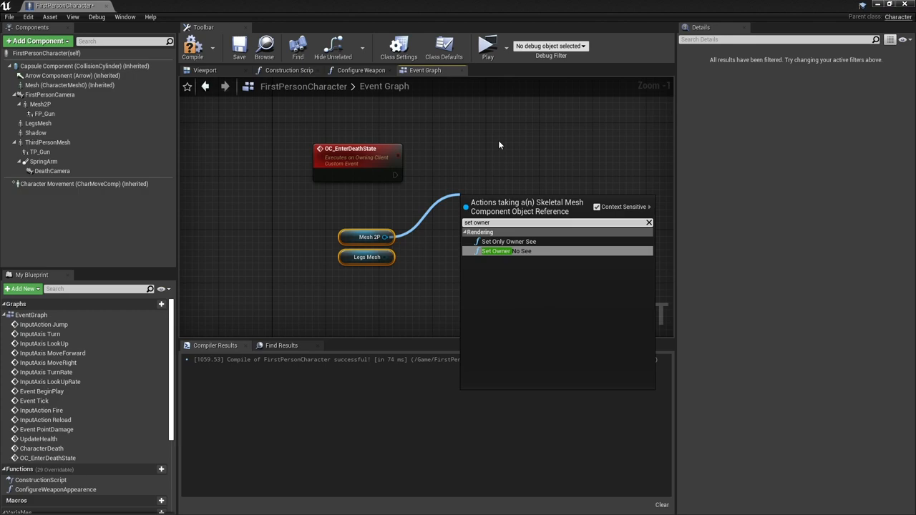
- Wire Set Owner No See for Mesh 2P and Legs Mesh, then Deactivate the First Person Camera
click(496, 252)
text(dea)
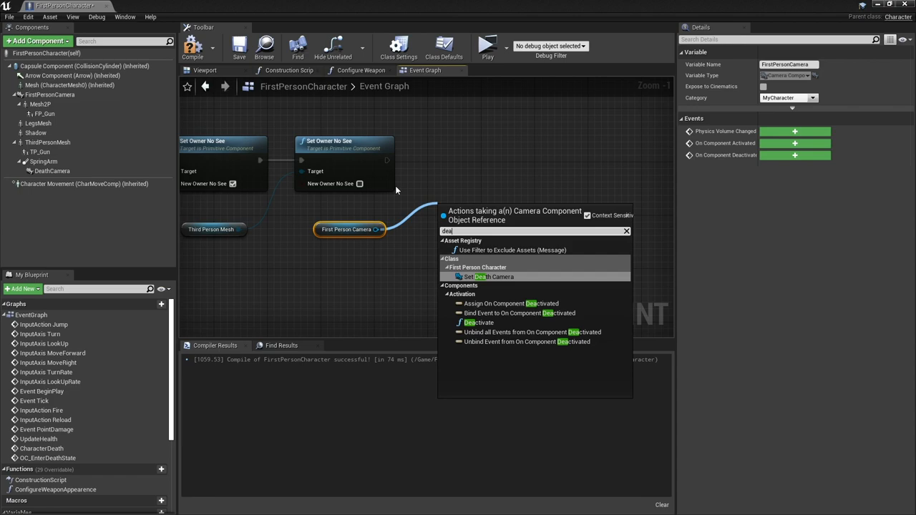
click(477, 324)
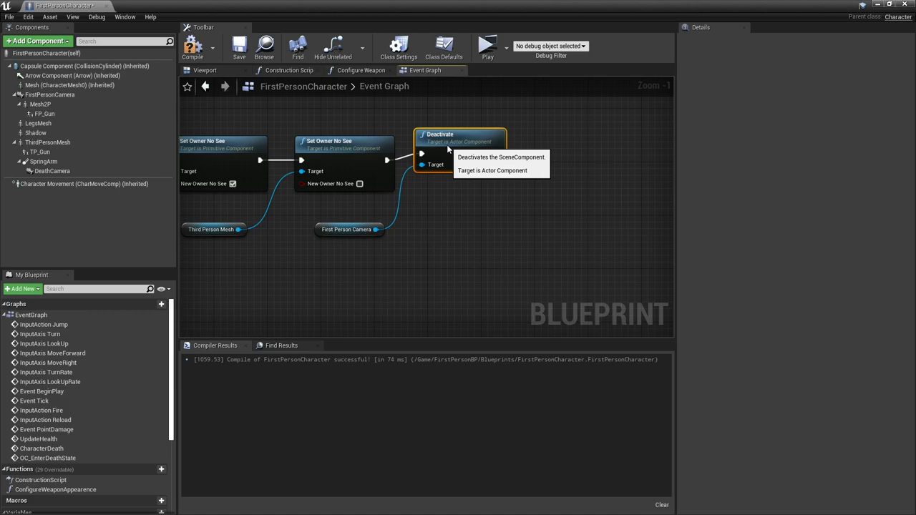
drag(52, 172, 510, 249)
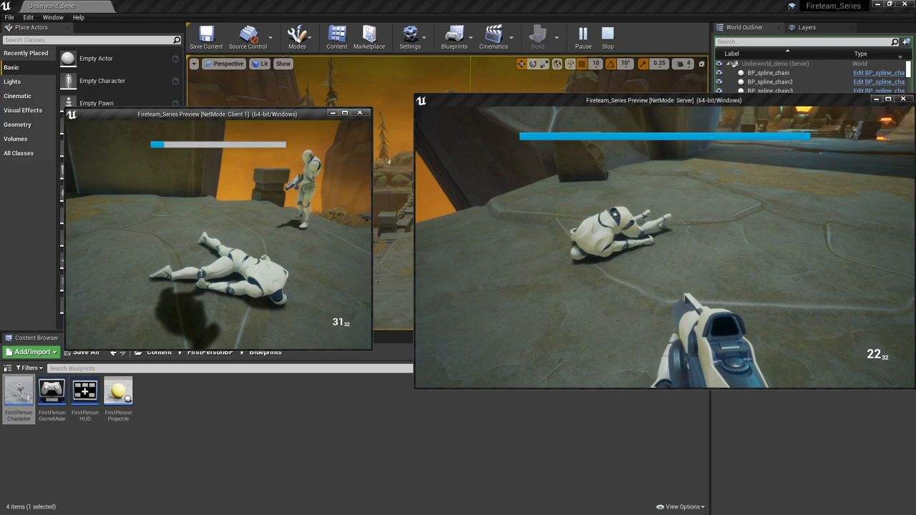
- End the play test after watching the killed character ragdoll in server and client views
click(606, 36)
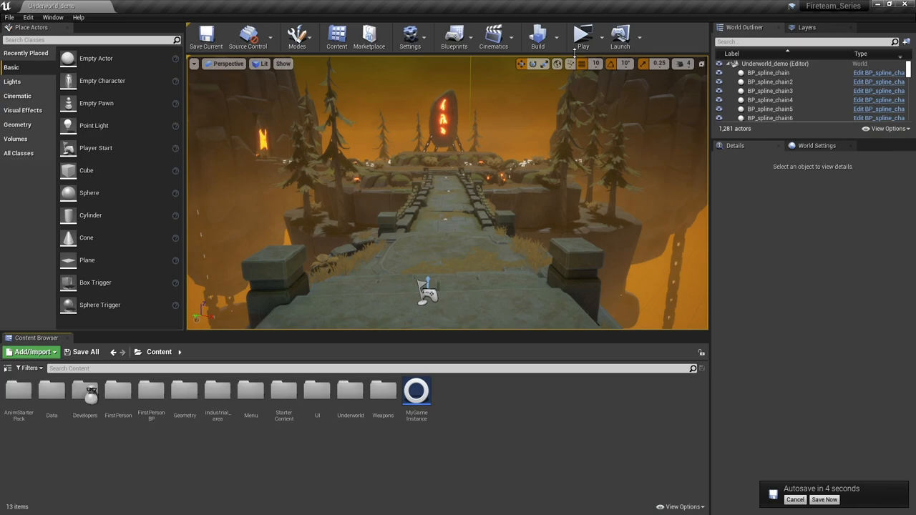
- Browse to Content > UI > GameUI and launch a two-player networked play test with health bars visible
double_click(317, 393)
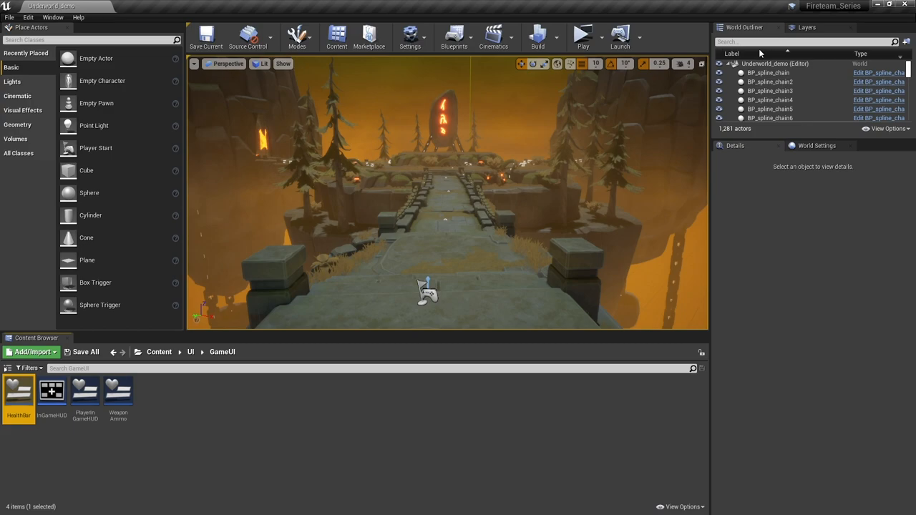
click(582, 36)
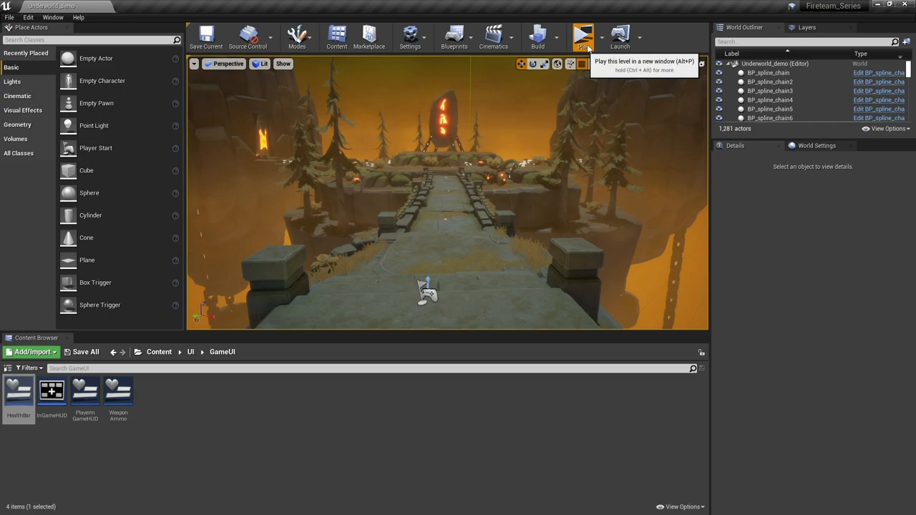
click(580, 35)
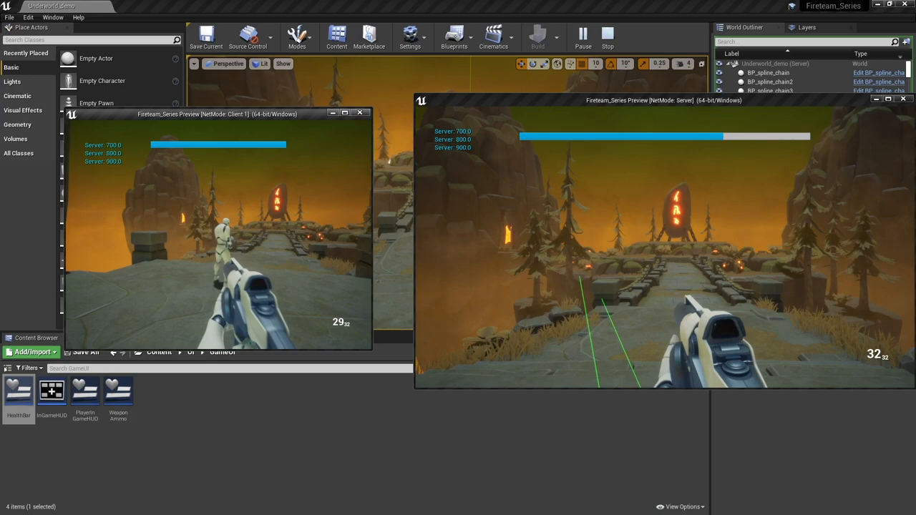